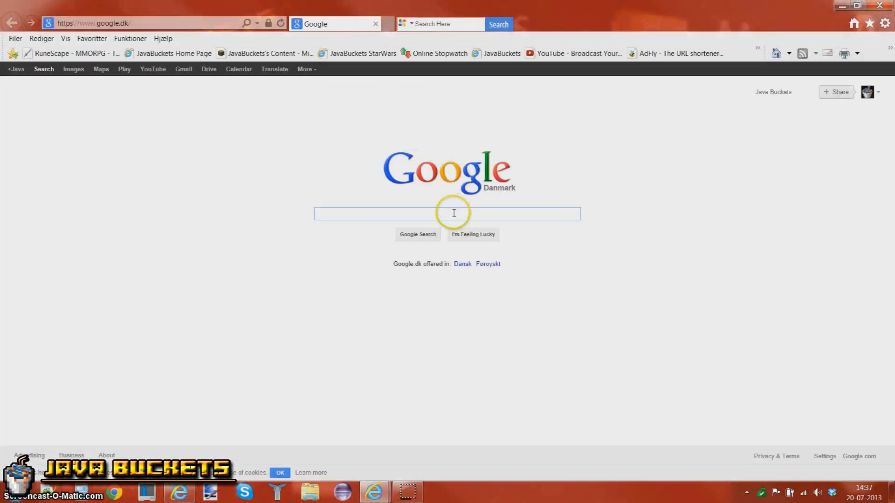
{"action": "mouse_move", "coordinate": [313, 182]}
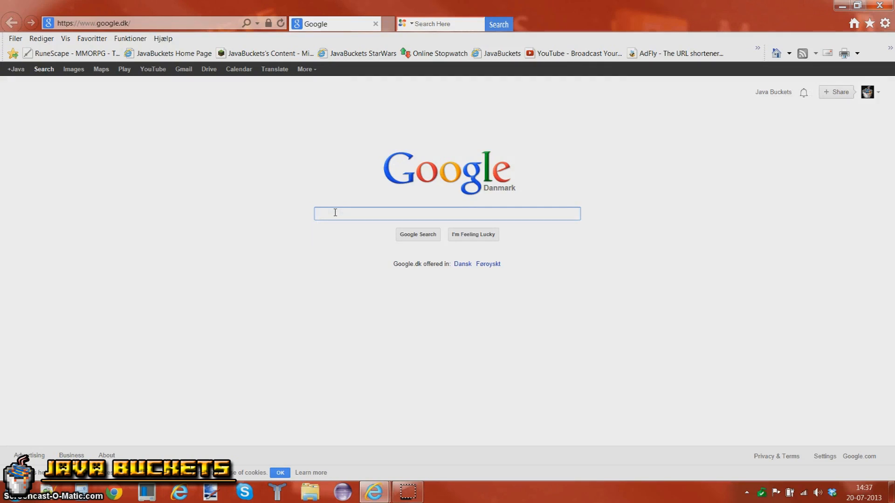
Step: Search Google for "Java JDK7" to find Oracle's Java SE downloads page
{"action": "type", "text": "Java"}
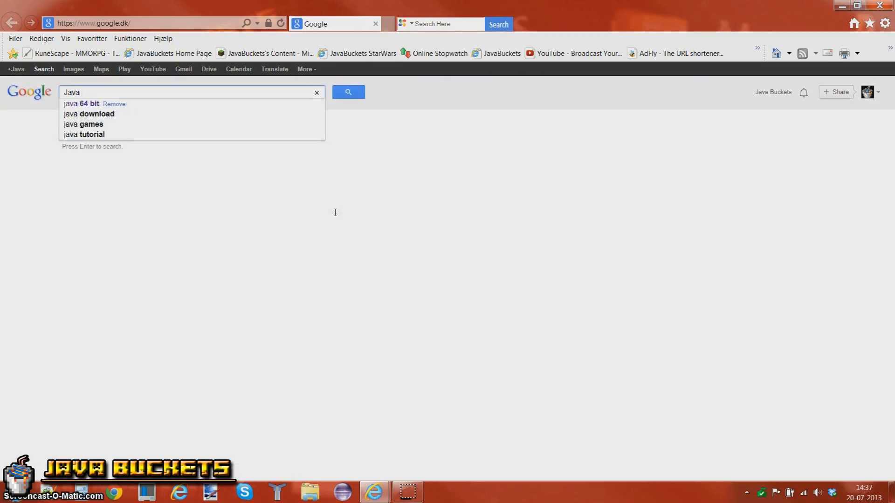
{"action": "type", "text": "JDK7"}
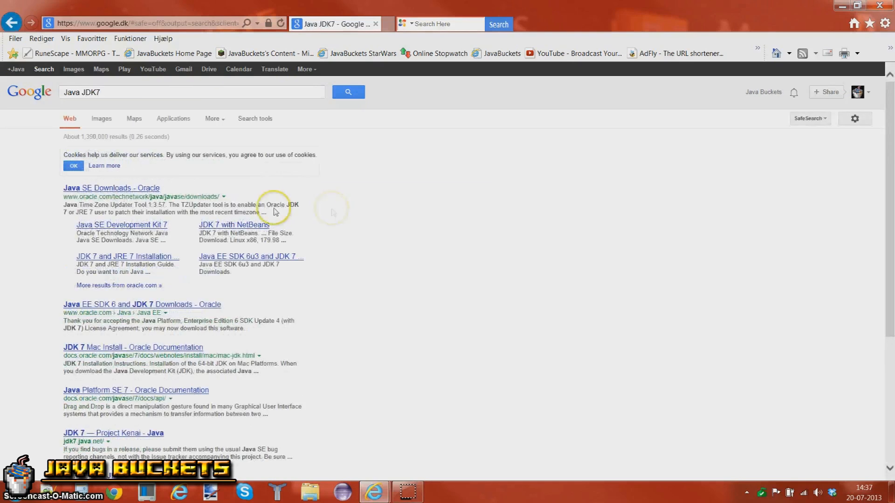
Step: Reach Oracle's JDK 7u25 download page and accept the license agreement
{"action": "left_click", "coordinate": [111, 188]}
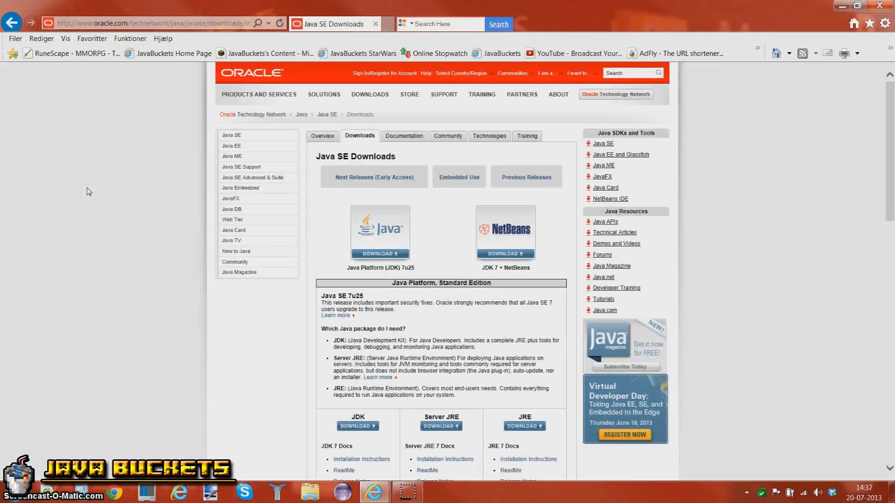
{"action": "scroll", "scroll_direction": "down", "scroll_amount": 3}
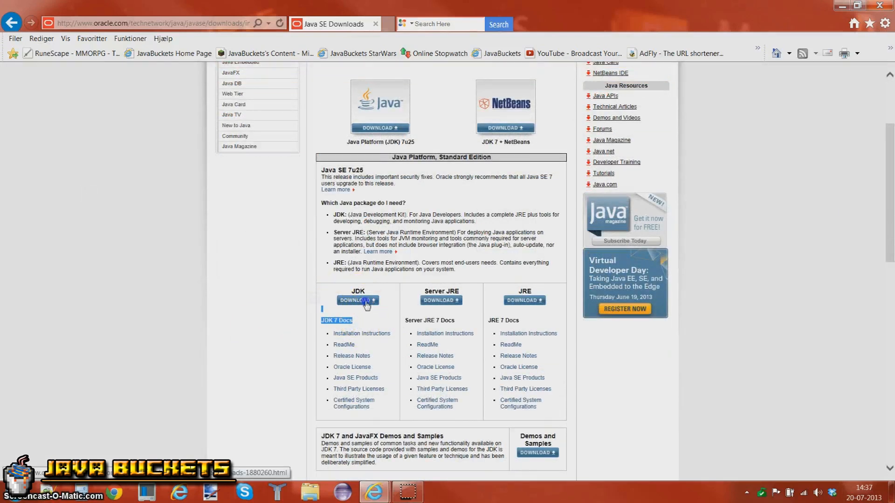
{"action": "left_click", "coordinate": [355, 300]}
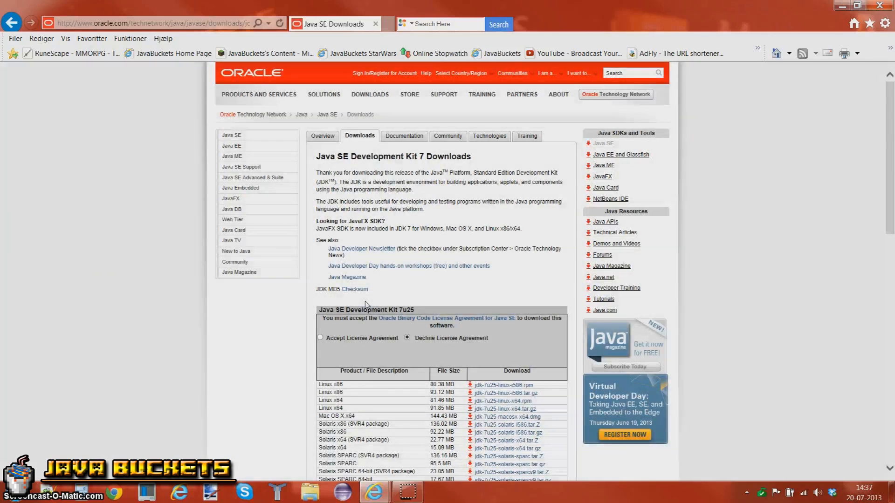
{"action": "scroll", "scroll_direction": "down", "scroll_amount": 3}
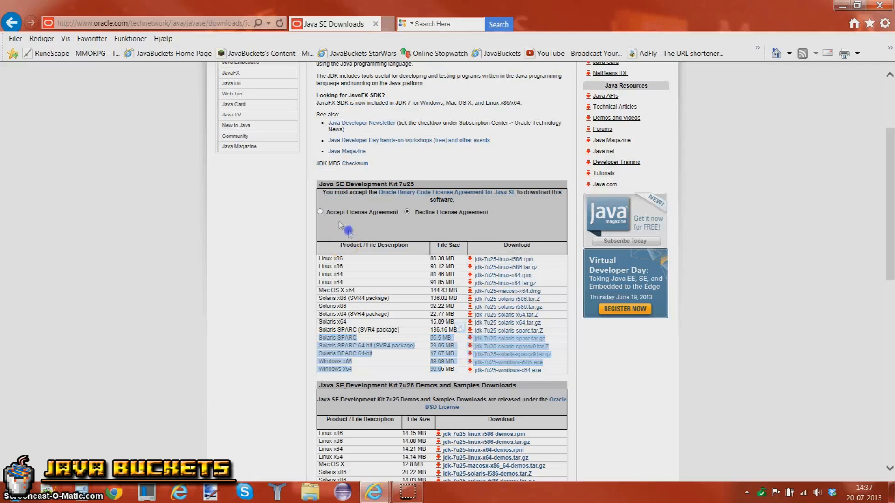
{"action": "left_click", "coordinate": [321, 211]}
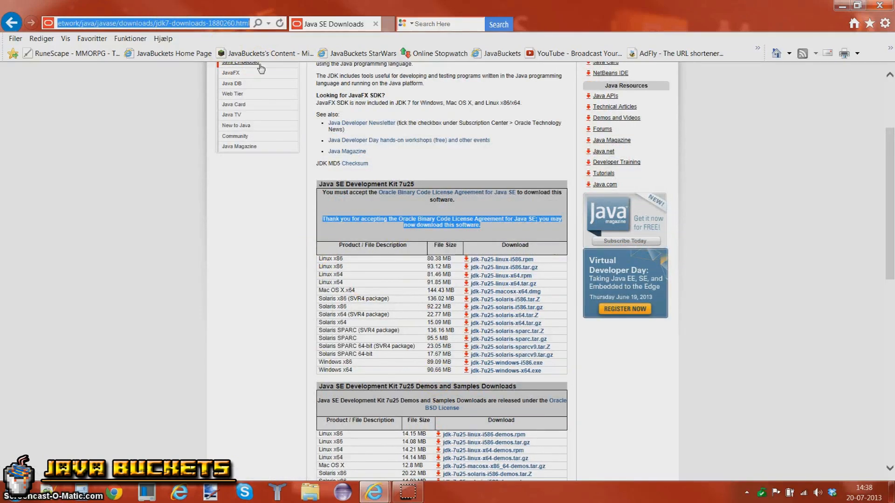
Step: Search for Eclipse and reach the Eclipse Downloads page with Windows as platform
{"action": "type", "text": "Eclipse"}
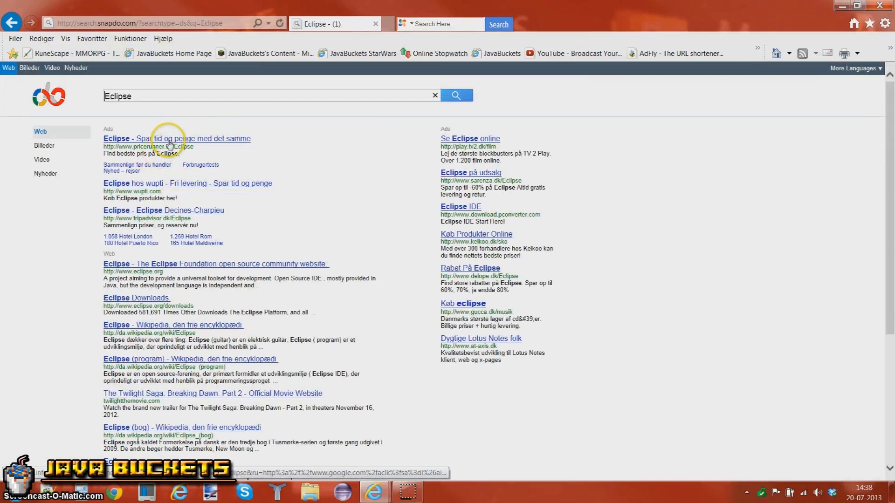
{"action": "mouse_move", "coordinate": [116, 298]}
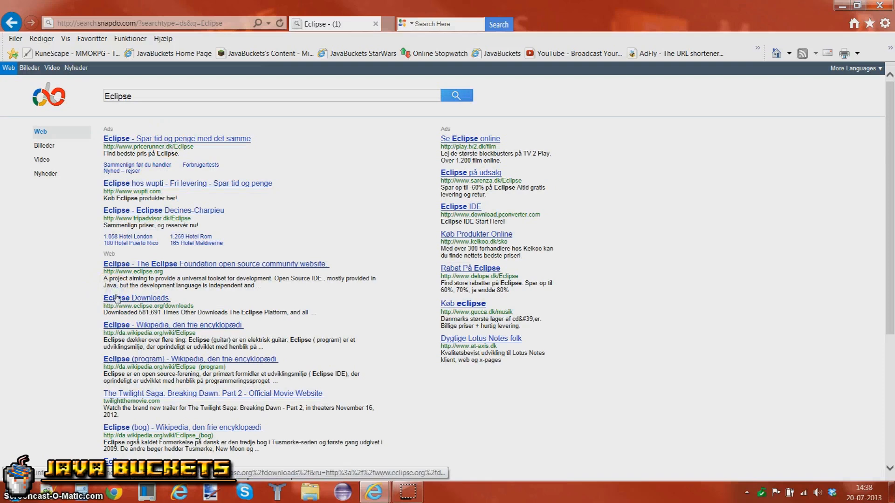
{"action": "left_click", "coordinate": [127, 298]}
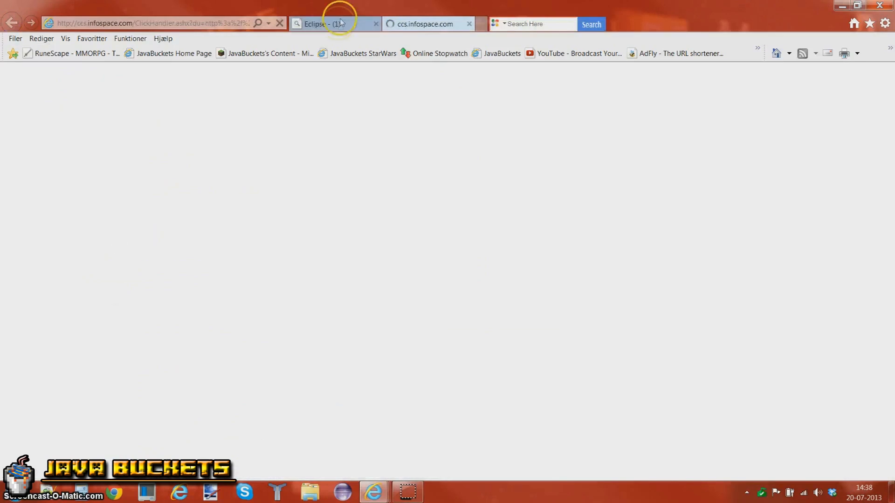
{"action": "left_click", "coordinate": [335, 23]}
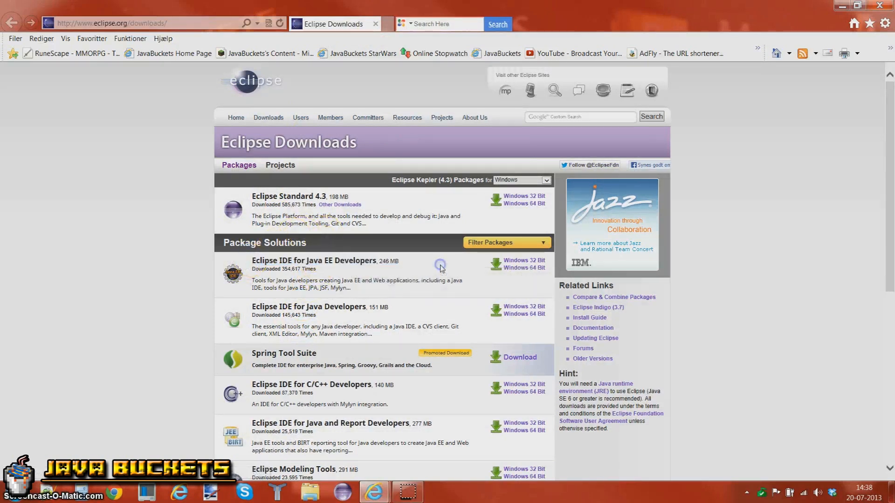
{"action": "left_click", "coordinate": [522, 180]}
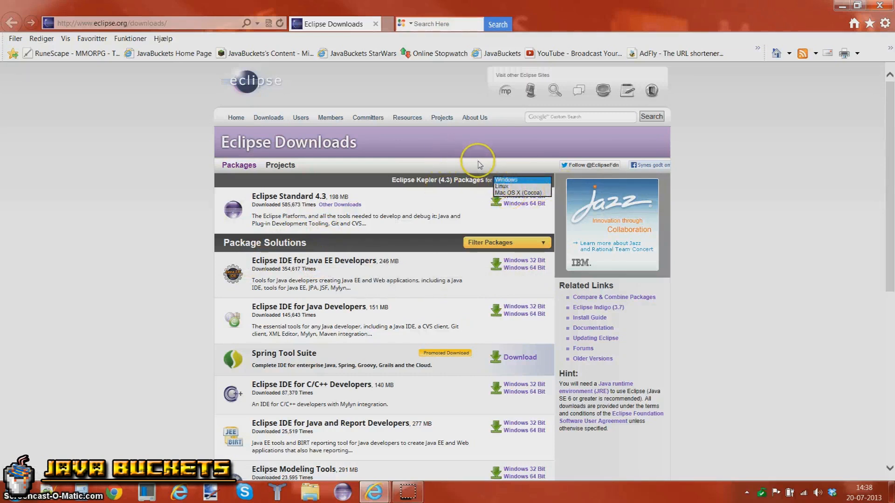
{"action": "left_click", "coordinate": [506, 180]}
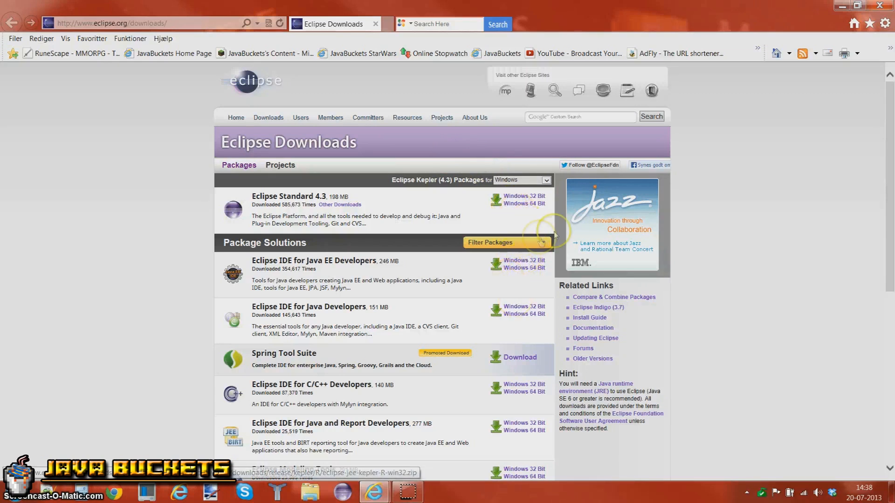
{"action": "mouse_move", "coordinate": [508, 270]}
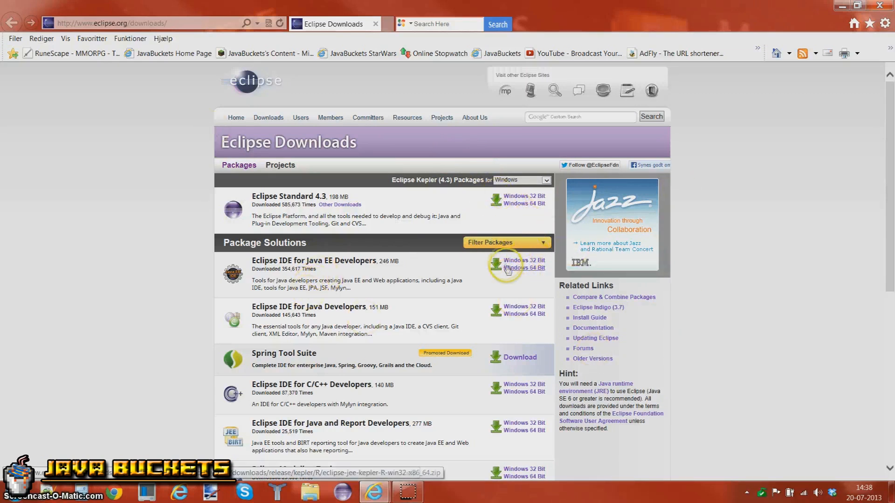
Step: Choose the Windows 64 Bit download of Eclipse IDE for Java EE Developers
{"action": "right_click", "coordinate": [516, 270]}
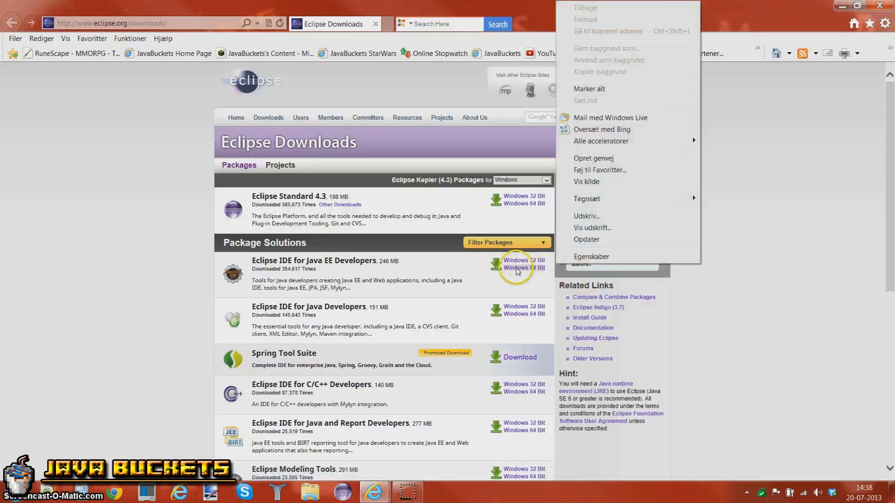
{"action": "left_click", "coordinate": [524, 269]}
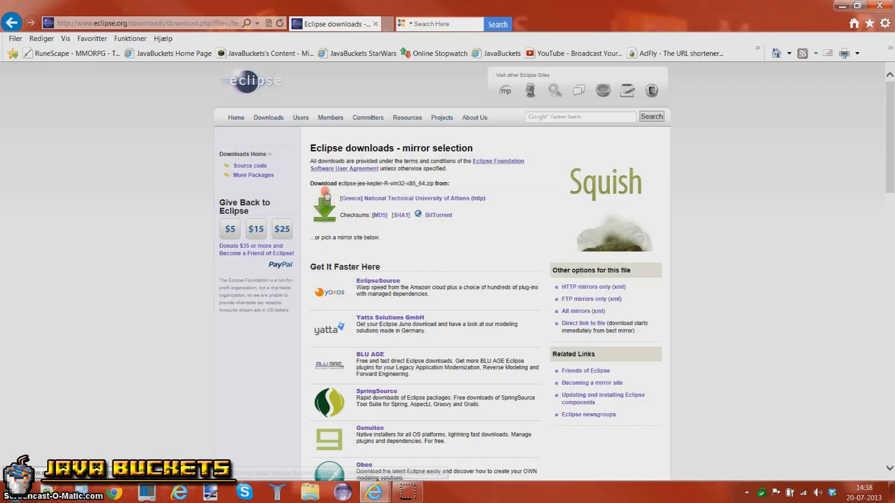
{"action": "left_click", "coordinate": [324, 193]}
{"action": "type", "text": "Minec"}
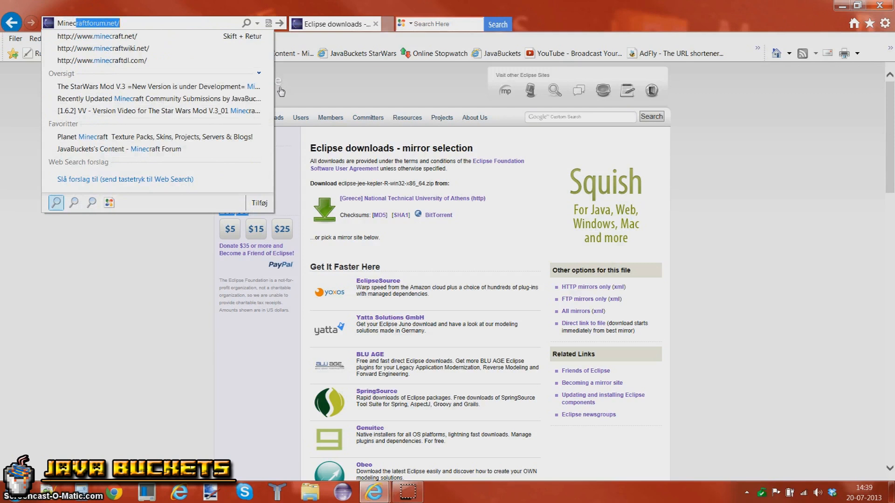
{"action": "mouse_move", "coordinate": [197, 48]}
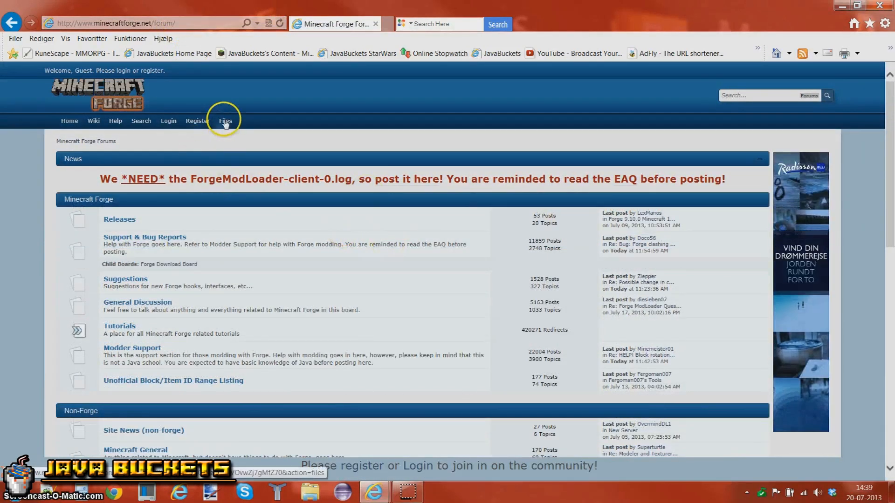
Step: Go to the Files listing of Minecraft Forge downloads for 1.6.2
{"action": "left_click", "coordinate": [225, 121]}
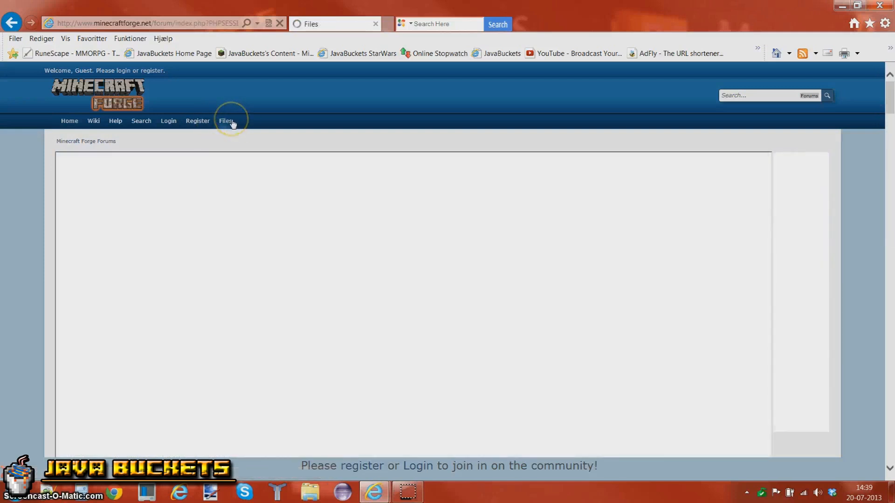
{"action": "left_click", "coordinate": [225, 120]}
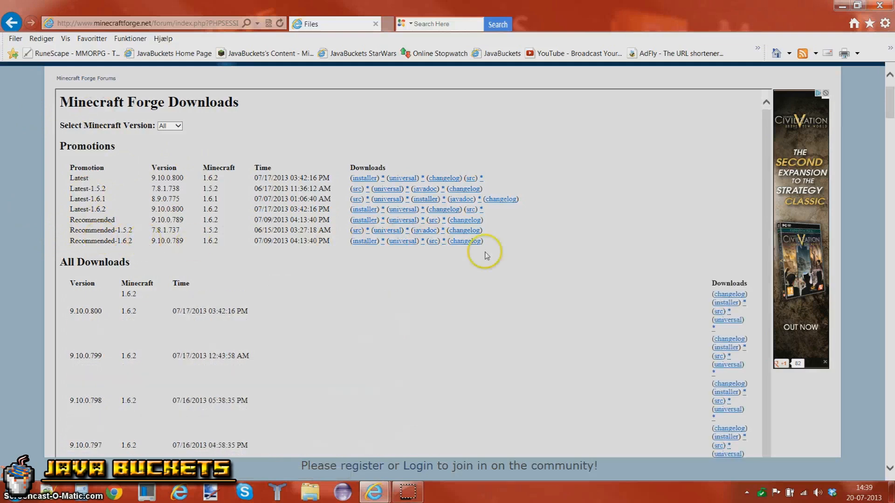
Step: Start the Forge 1.6.2-9.10.0.789 src download and get past the AdF.ly ad page
{"action": "right_click", "coordinate": [432, 241]}
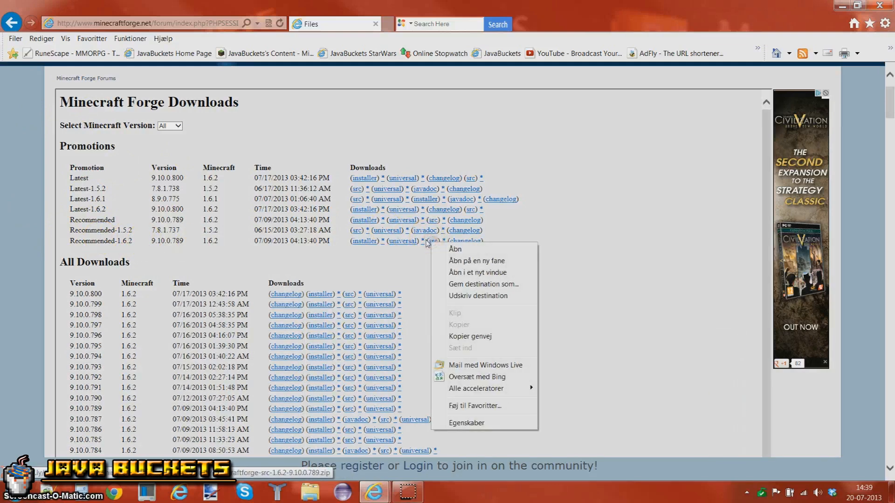
{"action": "left_click", "coordinate": [433, 241]}
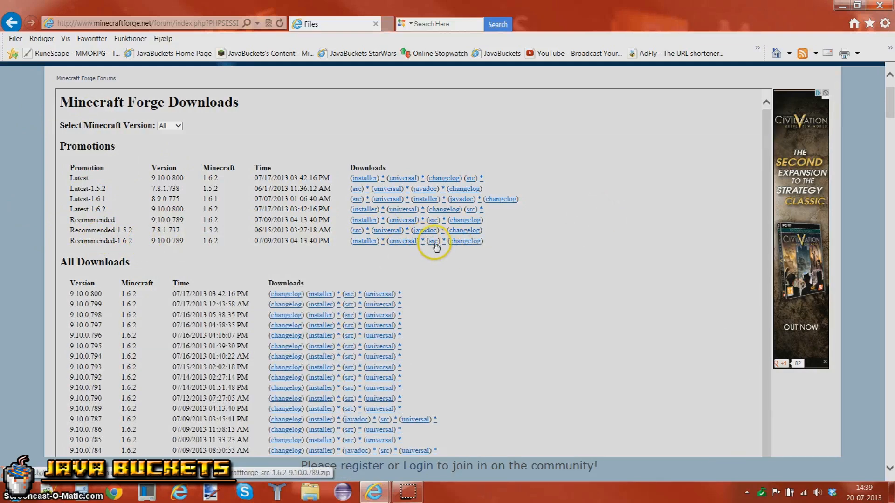
{"action": "left_click", "coordinate": [432, 240]}
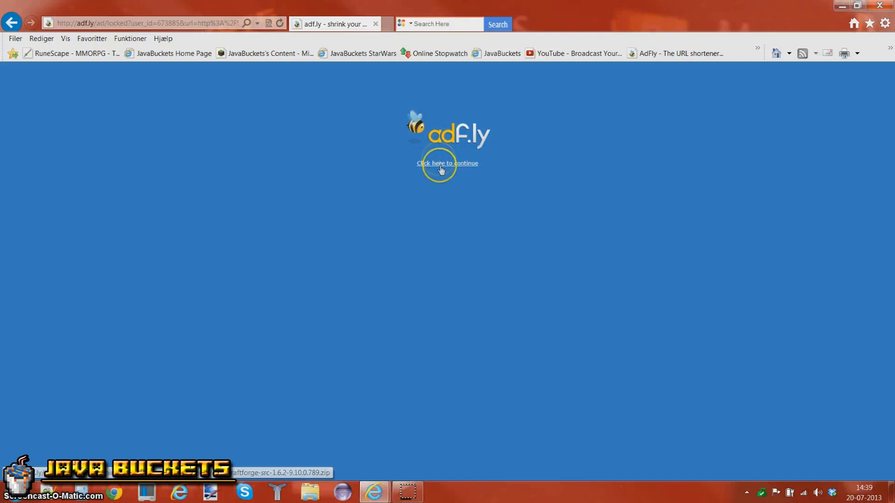
{"action": "left_click", "coordinate": [446, 163]}
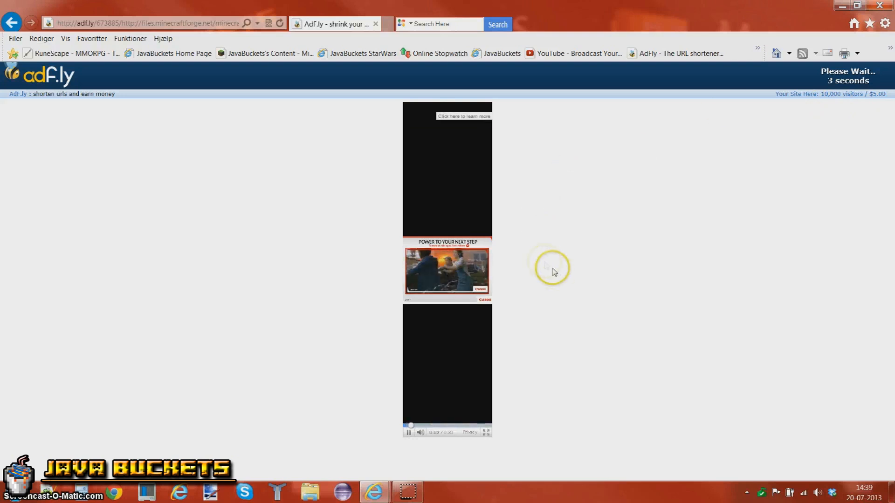
{"action": "mouse_move", "coordinate": [613, 253]}
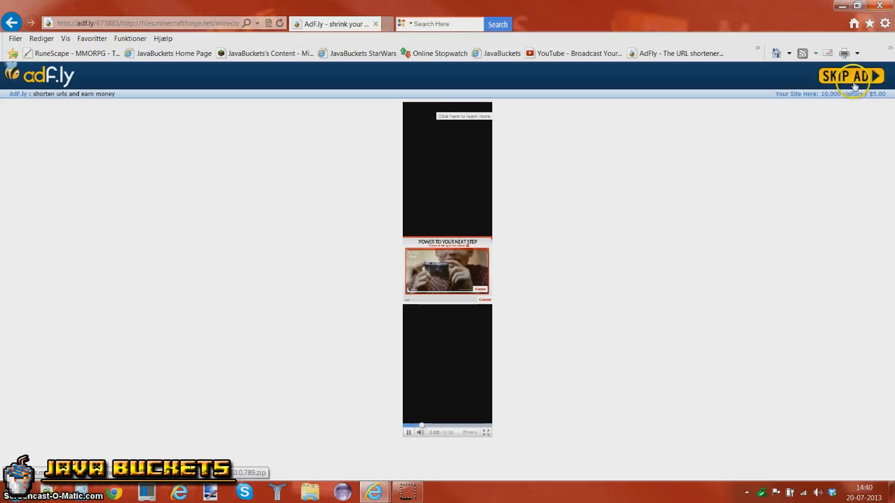
{"action": "left_click", "coordinate": [852, 76]}
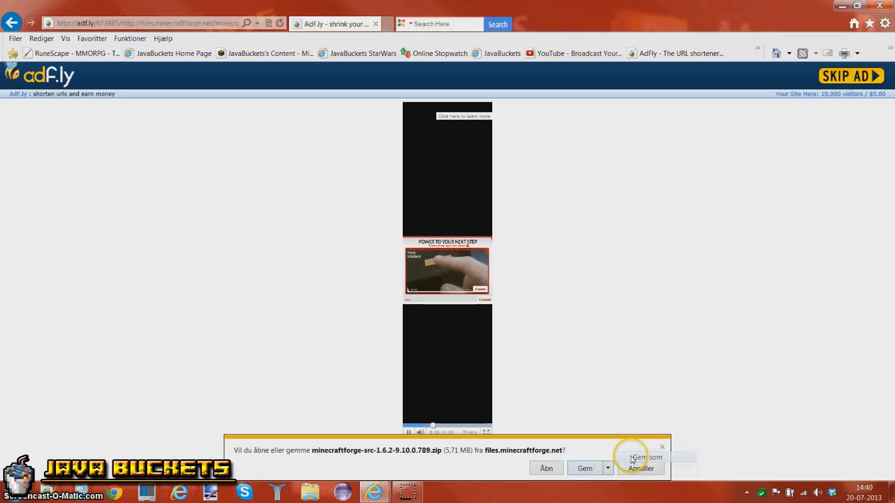
Step: Save the Forge source zip to the desktop (Skrivebord) via Gem som
{"action": "left_click", "coordinate": [637, 457]}
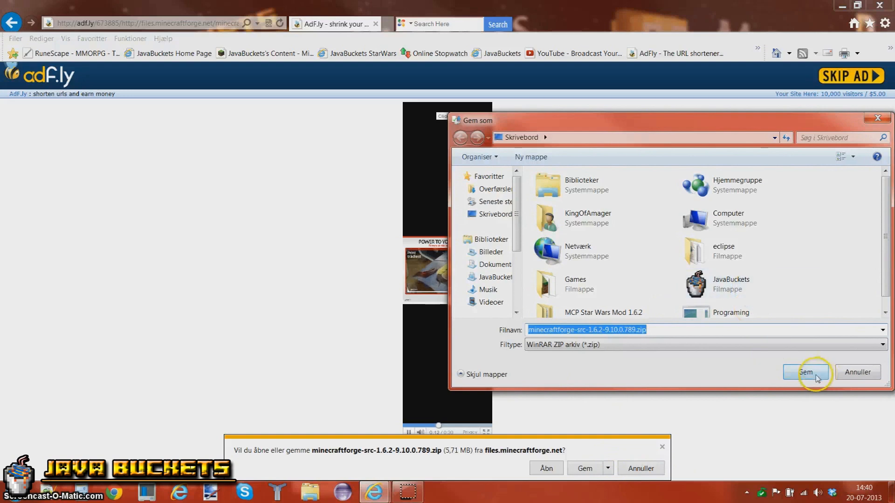
{"action": "left_click", "coordinate": [805, 372]}
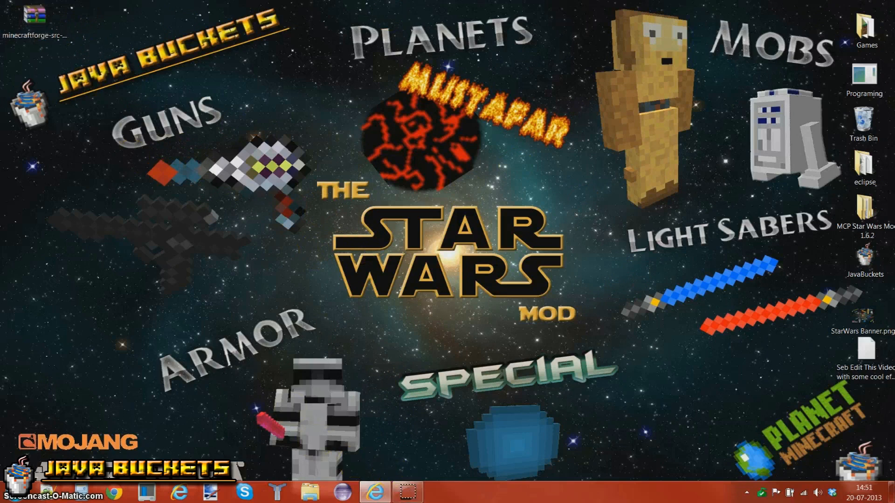
Step: Create desktop folder "MCP Tutorial 1.6.2" and view the Forge zip in WinRAR
{"action": "left_click", "coordinate": [30, 14]}
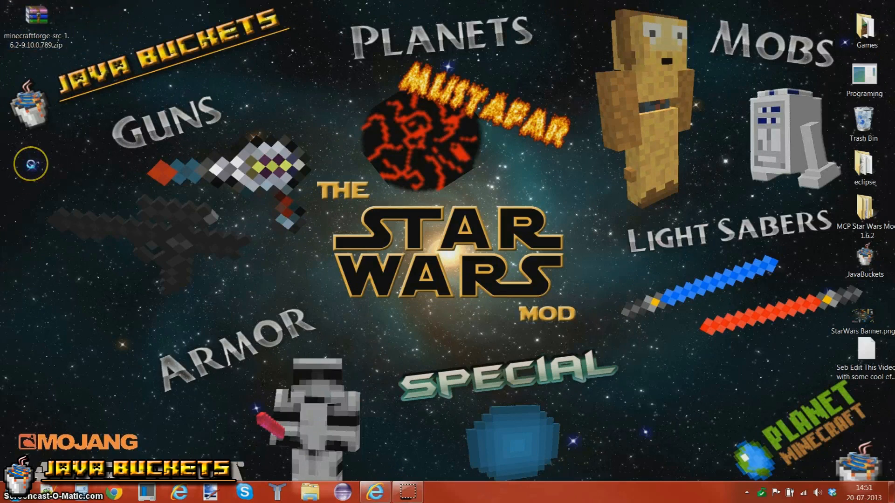
{"action": "right_click", "coordinate": [33, 164]}
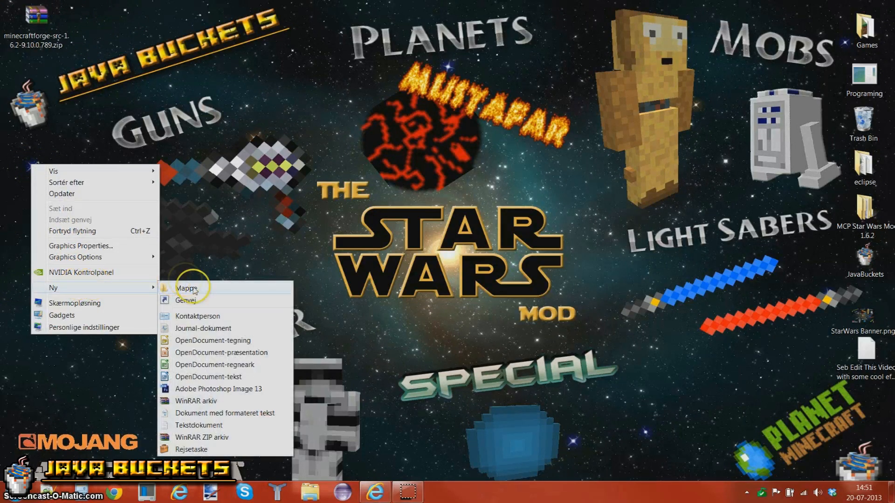
{"action": "left_click", "coordinate": [185, 288]}
{"action": "type", "text": "MCP Tutorial 1.6.2"}
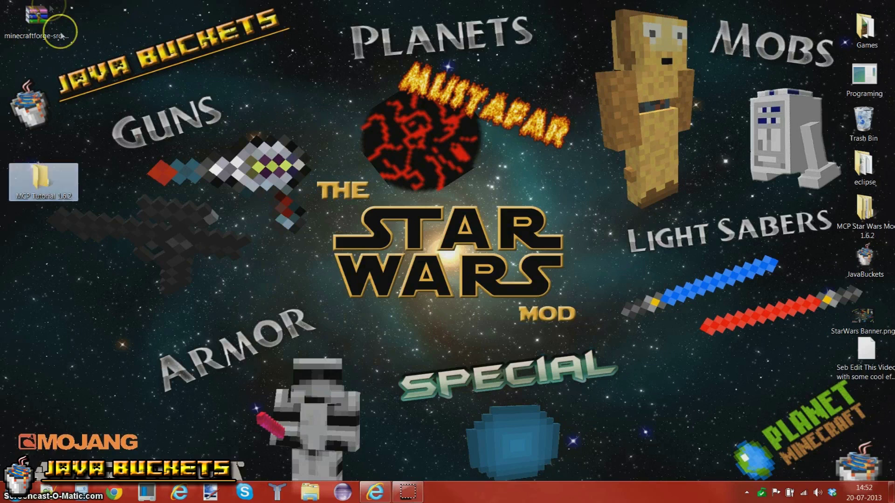
{"action": "double_click", "coordinate": [35, 14]}
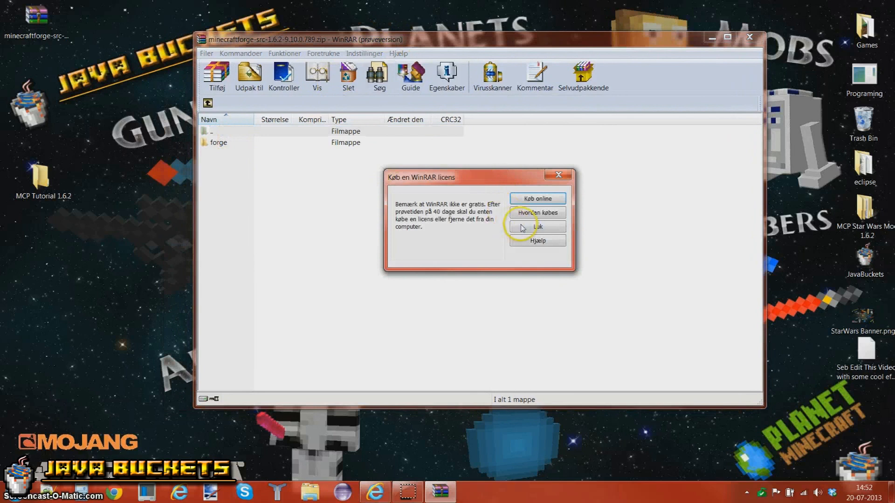
Step: Dismiss WinRAR's licence nag, copy forge into MCP Tutorial 1.6.2, and close the archive
{"action": "left_click", "coordinate": [537, 226]}
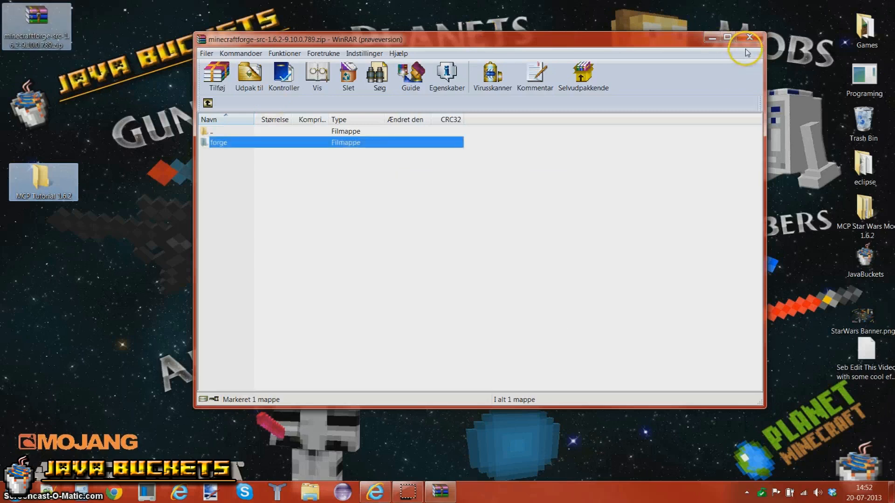
{"action": "left_click", "coordinate": [747, 39]}
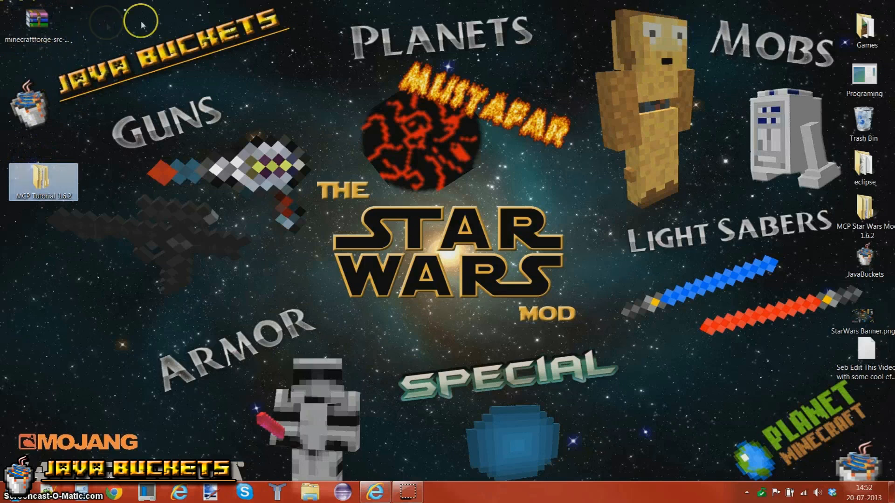
Step: Run install.cmd from MCP Tutorial 1.6.2\forge to set up the MCP workspace
{"action": "double_click", "coordinate": [42, 180]}
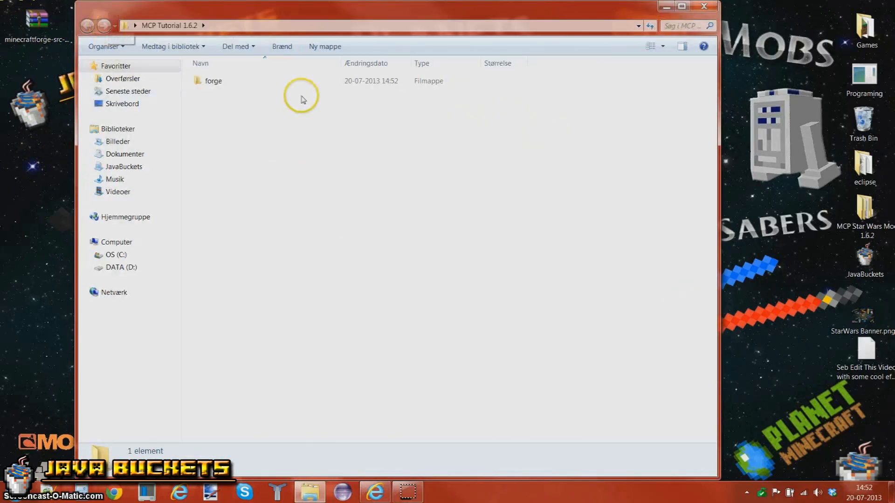
{"action": "double_click", "coordinate": [214, 81]}
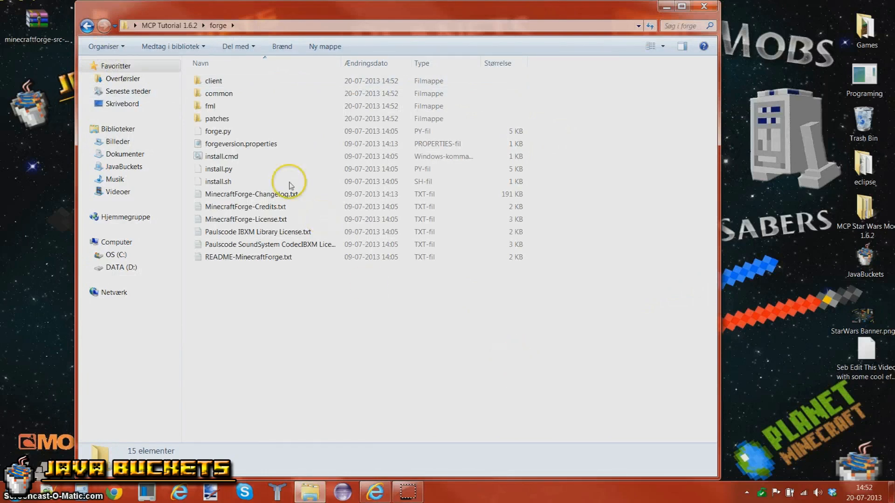
{"action": "left_click", "coordinate": [222, 157]}
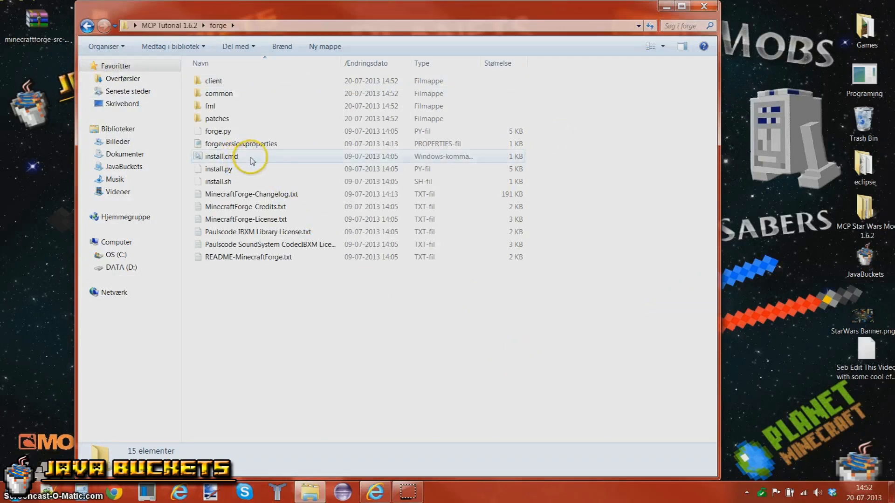
{"action": "double_click", "coordinate": [220, 157]}
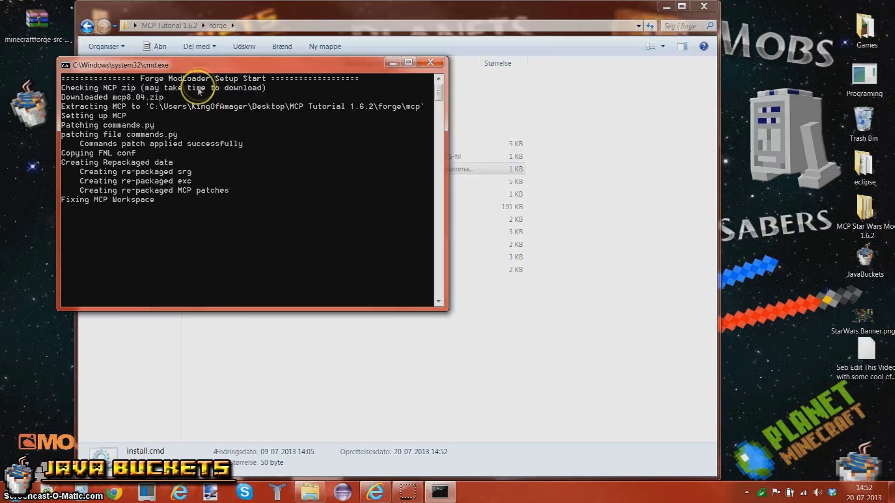
{"action": "mouse_move", "coordinate": [255, 153]}
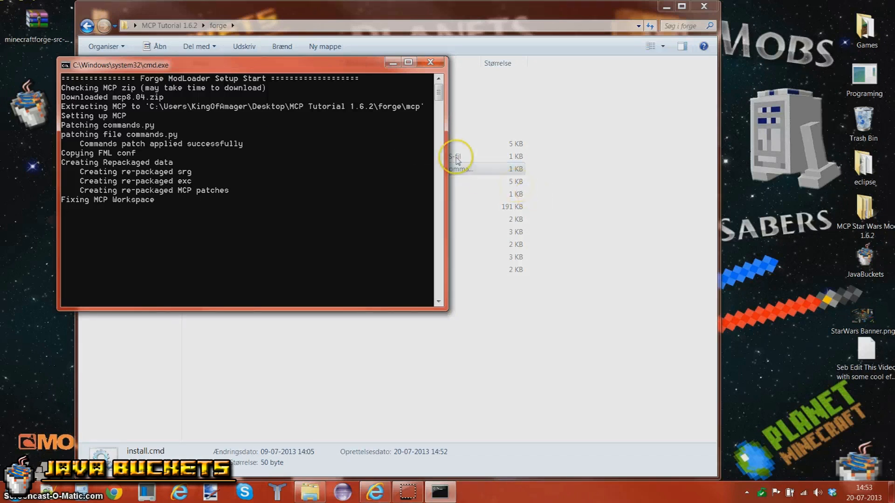
{"action": "mouse_move", "coordinate": [302, 172]}
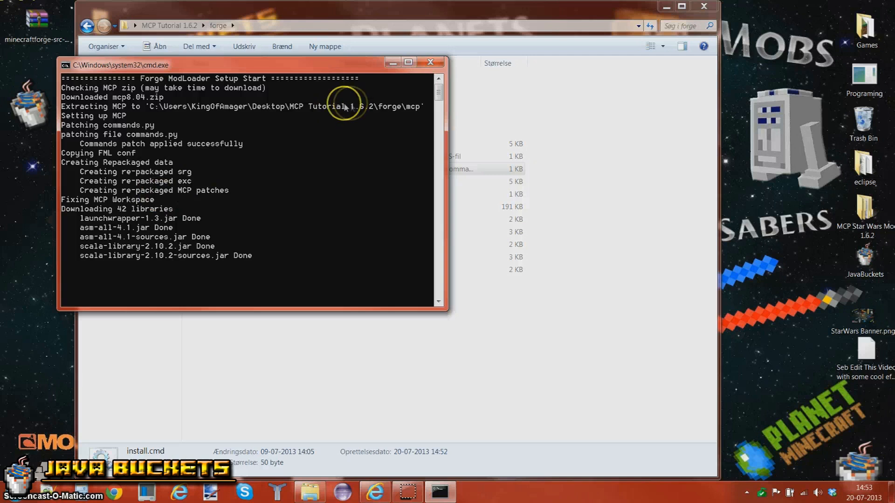
{"action": "mouse_move", "coordinate": [302, 243]}
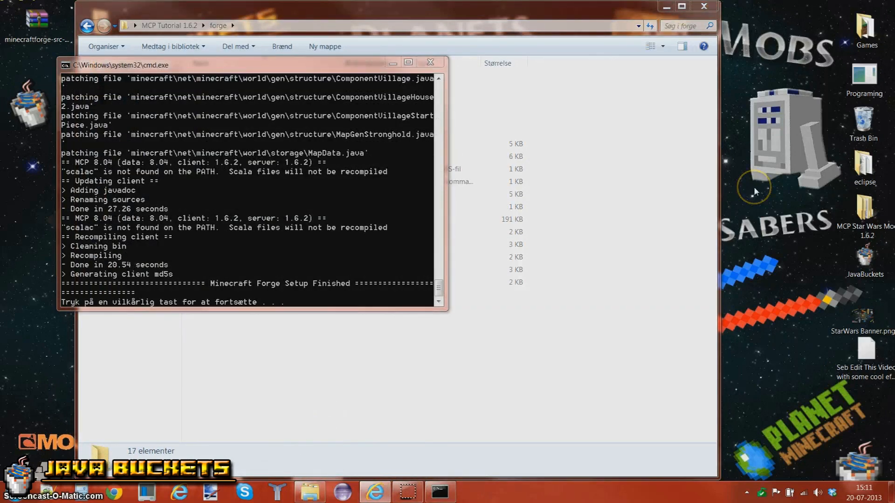
{"action": "mouse_move", "coordinate": [264, 282]}
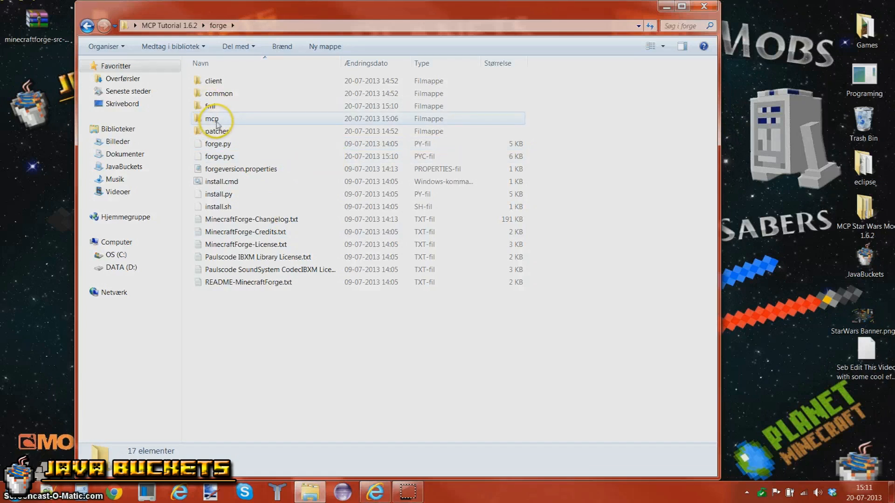
{"action": "mouse_move", "coordinate": [248, 184]}
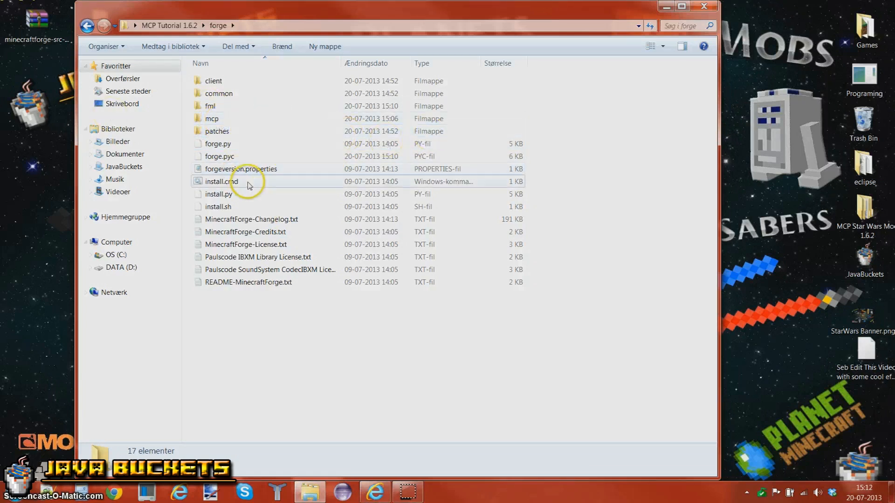
Step: Show the forge\mcp folder contents and restore the Explorer window from full size
{"action": "double_click", "coordinate": [212, 119]}
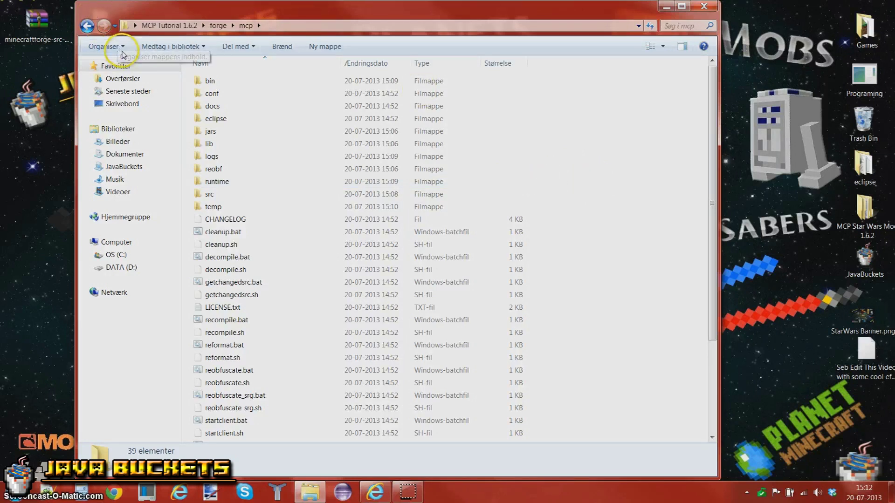
{"action": "mouse_move", "coordinate": [240, 29]}
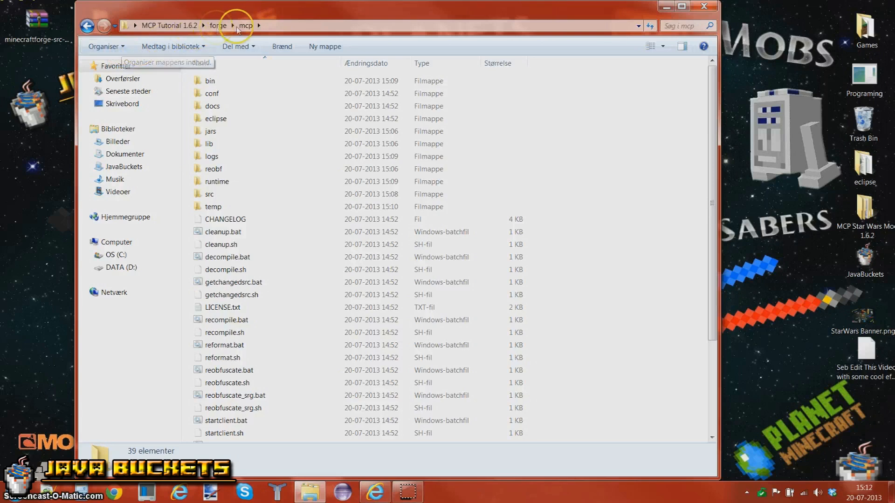
{"action": "mouse_move", "coordinate": [655, 151]}
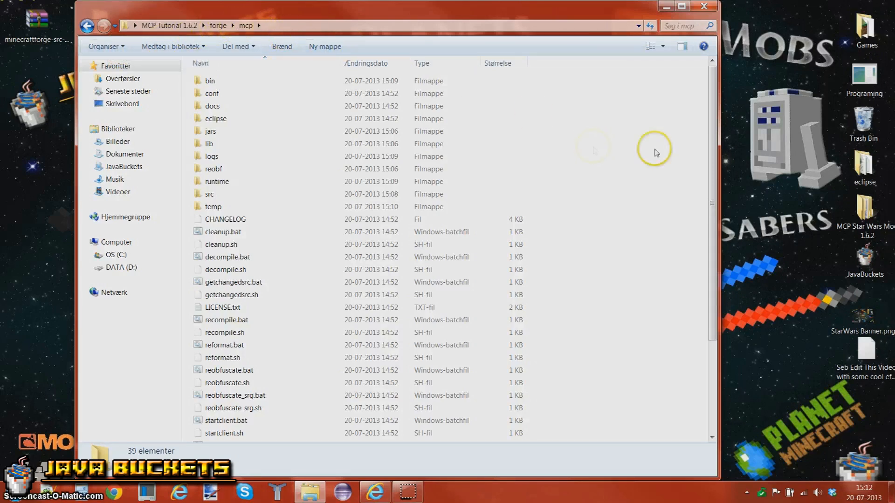
{"action": "mouse_move", "coordinate": [589, 214]}
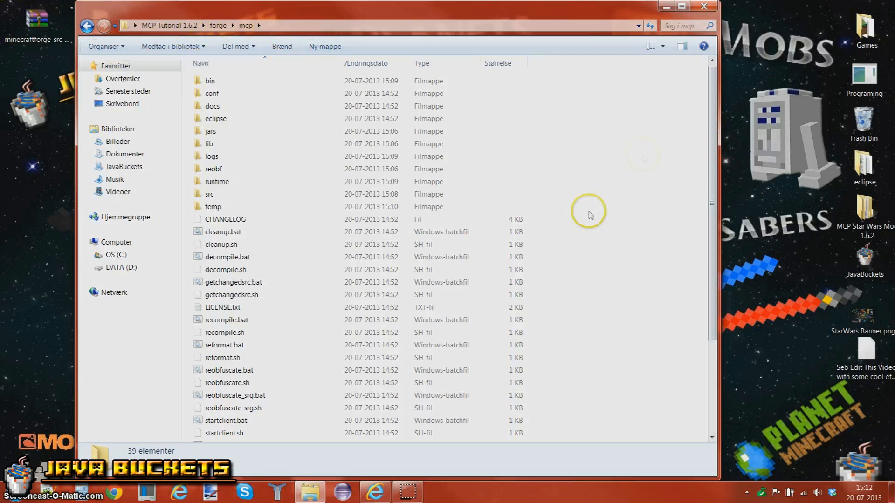
{"action": "mouse_move", "coordinate": [595, 218]}
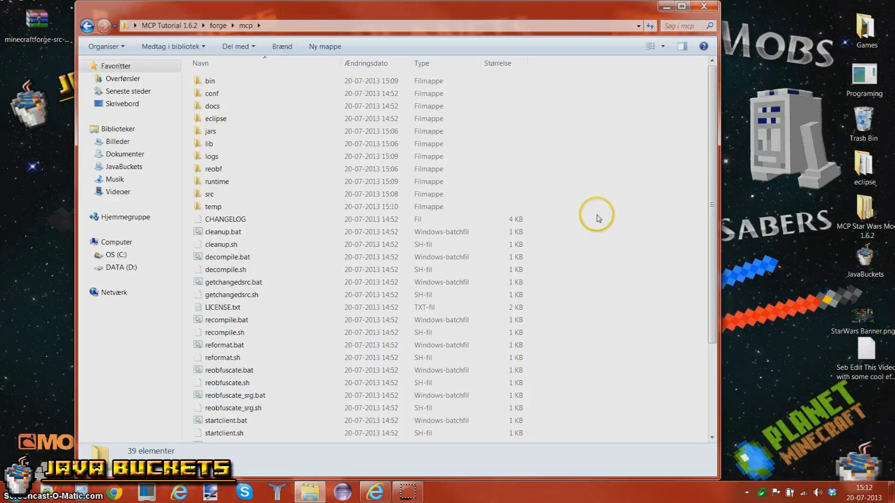
{"action": "mouse_move", "coordinate": [617, 174]}
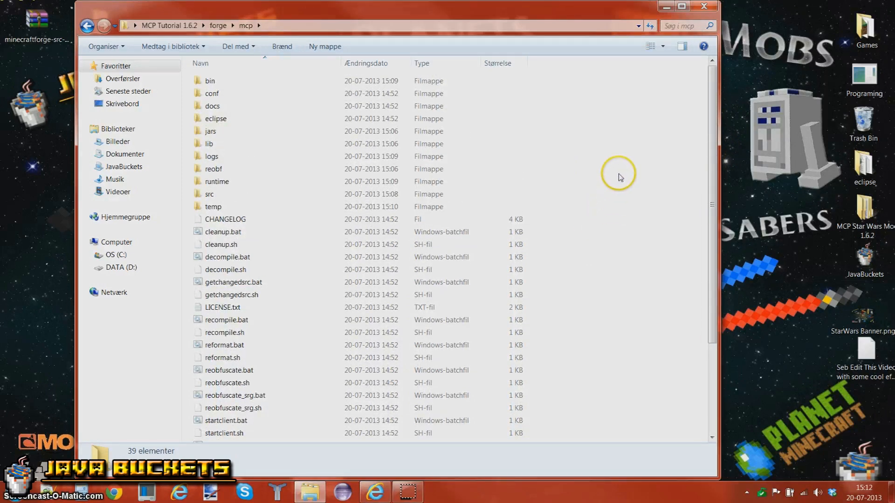
{"action": "mouse_move", "coordinate": [459, 6]}
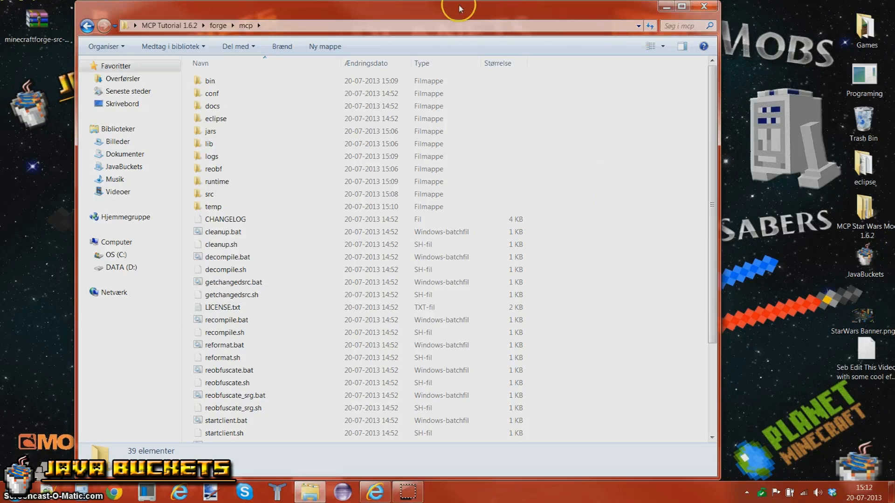
{"action": "double_click", "coordinate": [459, 9]}
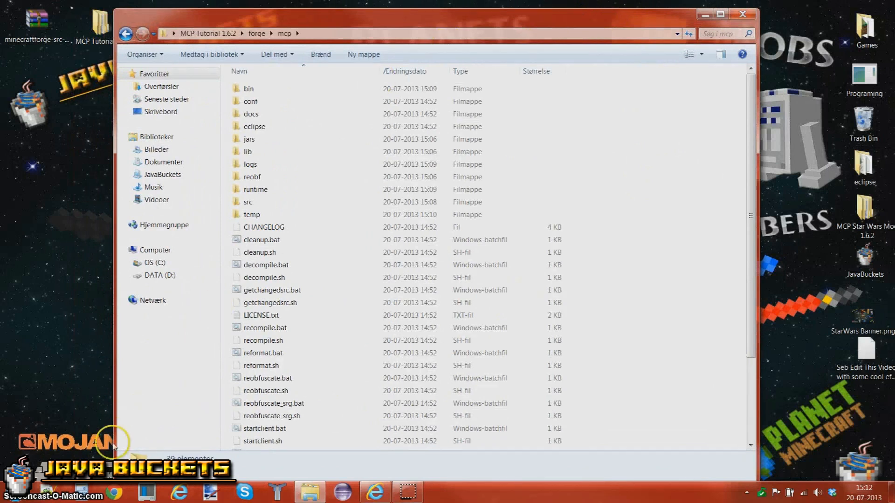
{"action": "mouse_move", "coordinate": [346, 490]}
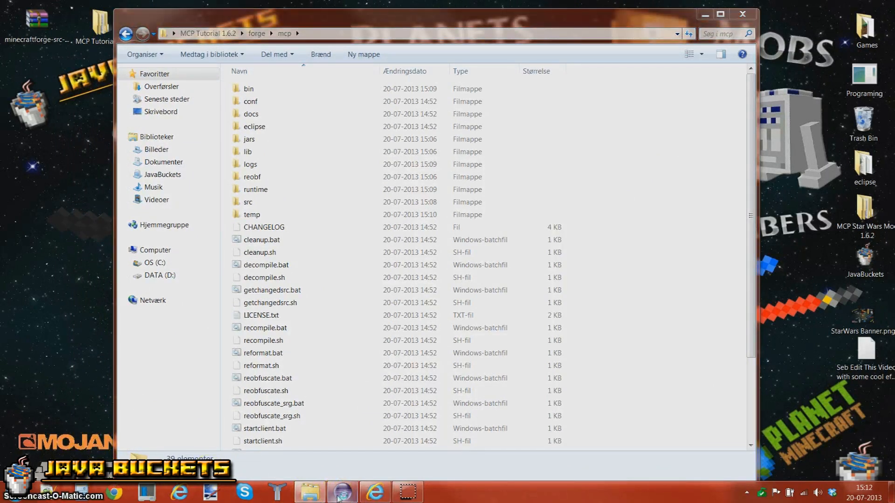
Step: Start Eclipse with MCP Tutorial 1.6.2\forge\mcp\eclipse as the workspace
{"action": "left_click", "coordinate": [341, 492]}
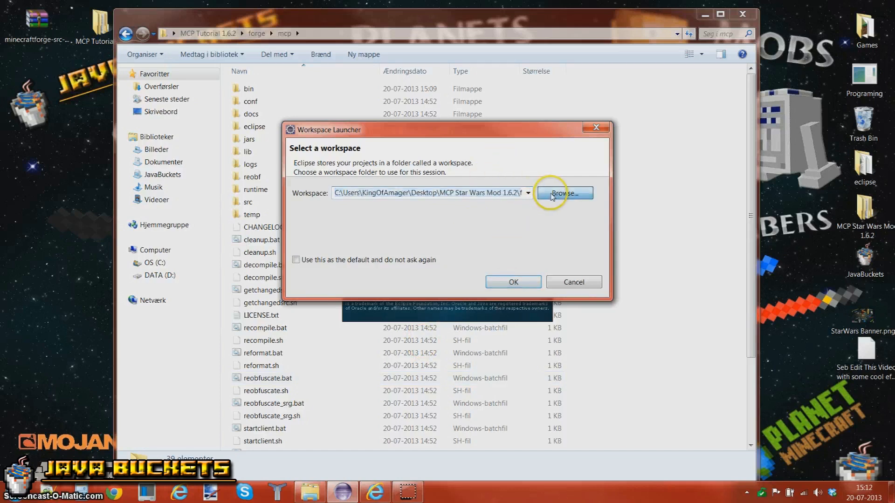
{"action": "left_click", "coordinate": [565, 193]}
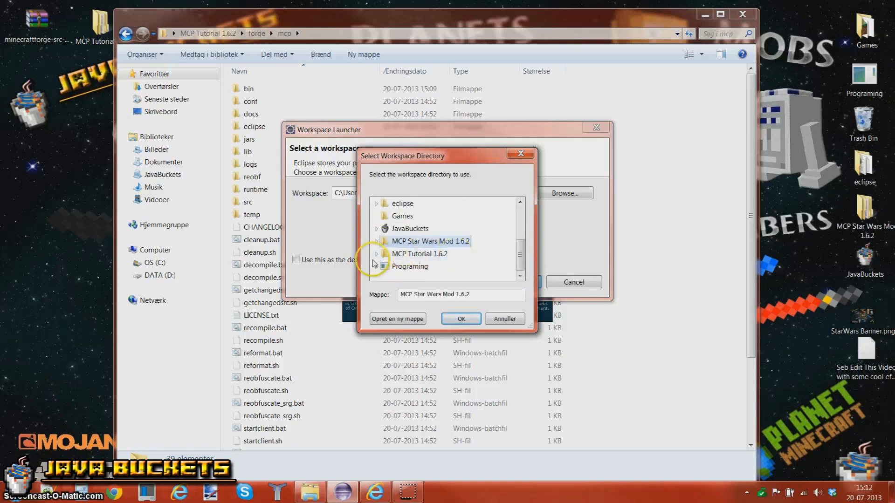
{"action": "left_click", "coordinate": [420, 254]}
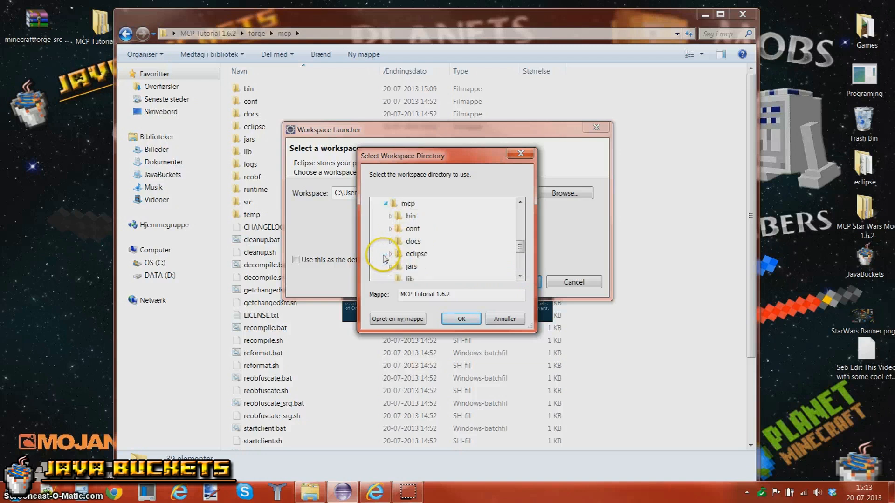
{"action": "left_click", "coordinate": [392, 254]}
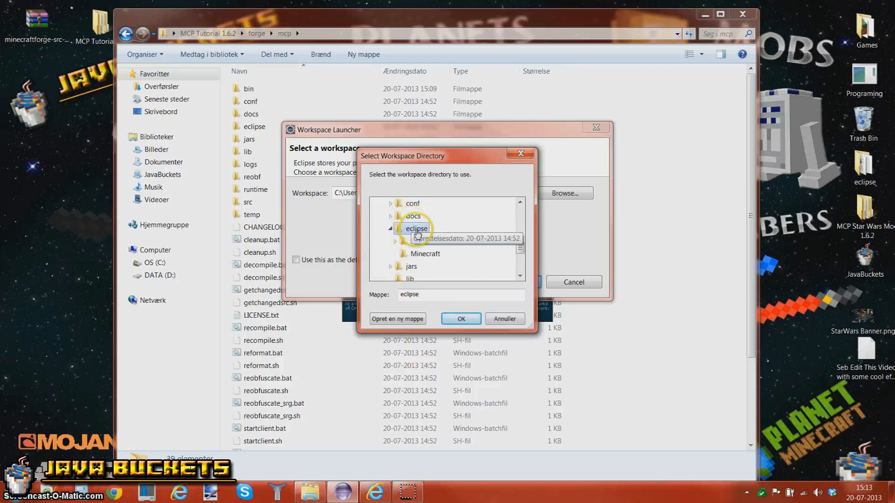
{"action": "right_click", "coordinate": [415, 228]}
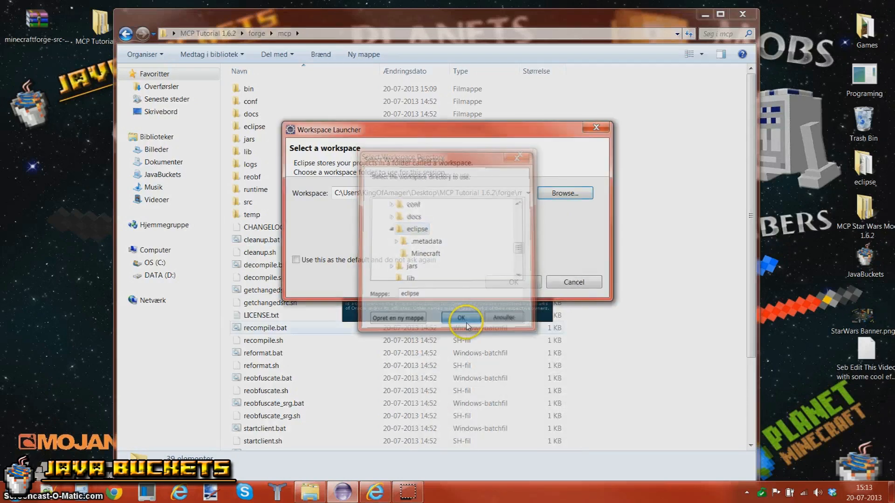
{"action": "left_click", "coordinate": [461, 317]}
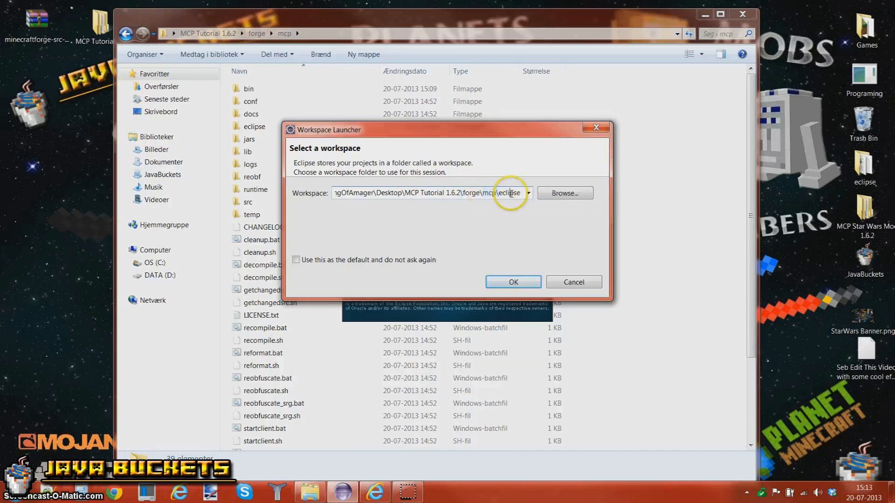
{"action": "left_click", "coordinate": [512, 281]}
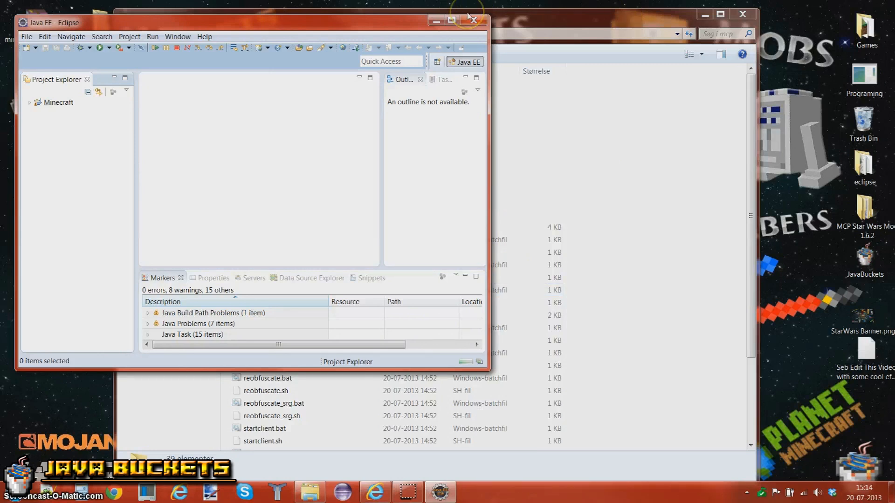
Step: Maximize the Eclipse workbench window so it fills the screen
{"action": "left_click", "coordinate": [451, 20]}
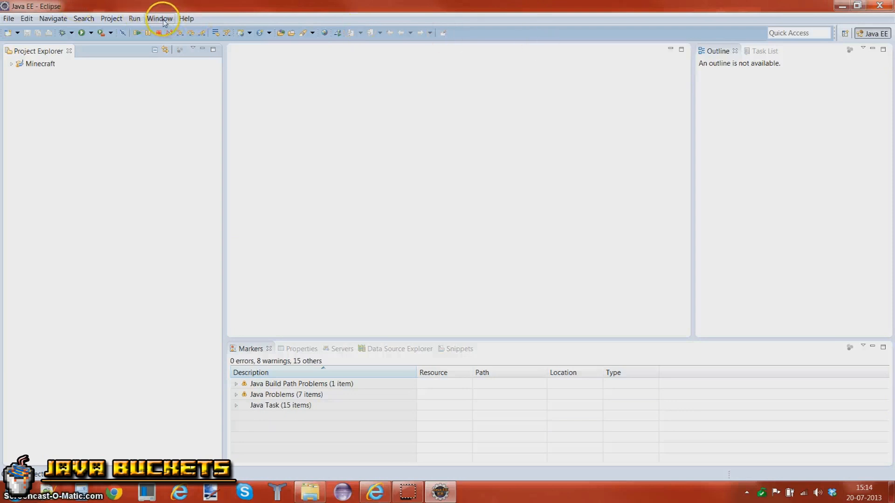
Step: Switch to the Java perspective and expand Minecraft > src to list cpw.mods.fml and net.minecraft packages
{"action": "left_click", "coordinate": [160, 18]}
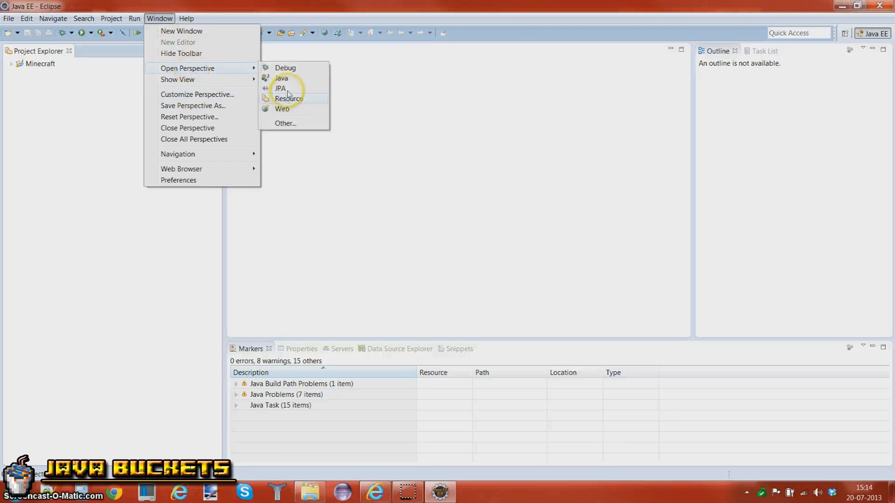
{"action": "left_click", "coordinate": [281, 79]}
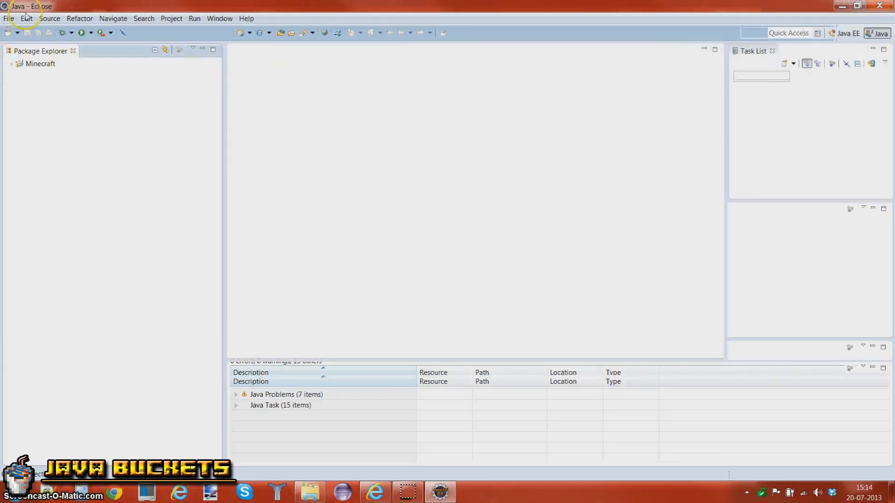
{"action": "left_click", "coordinate": [10, 65]}
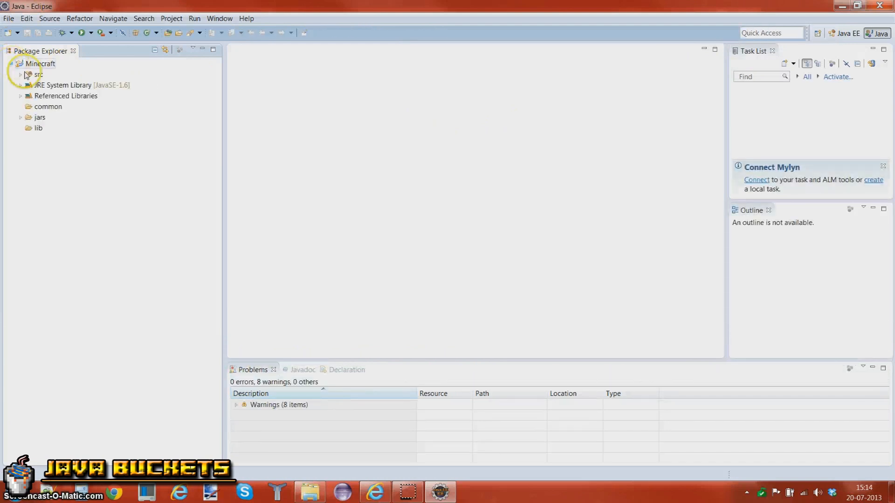
{"action": "left_click", "coordinate": [22, 75]}
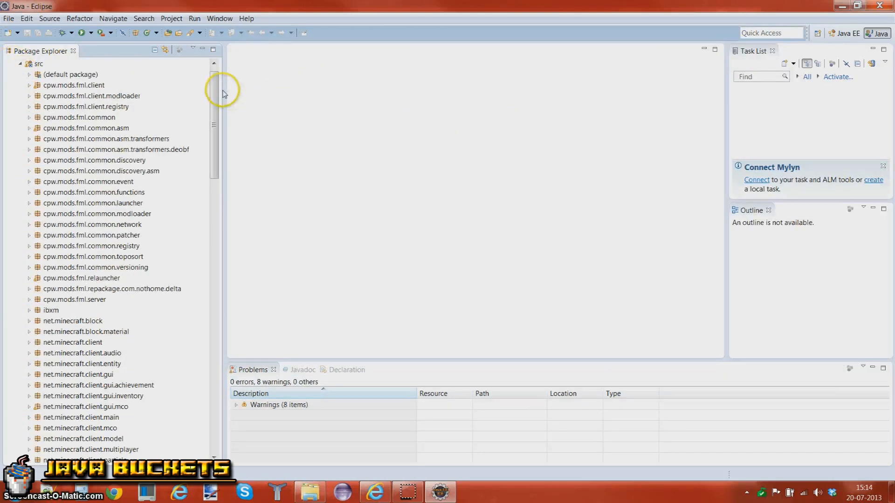